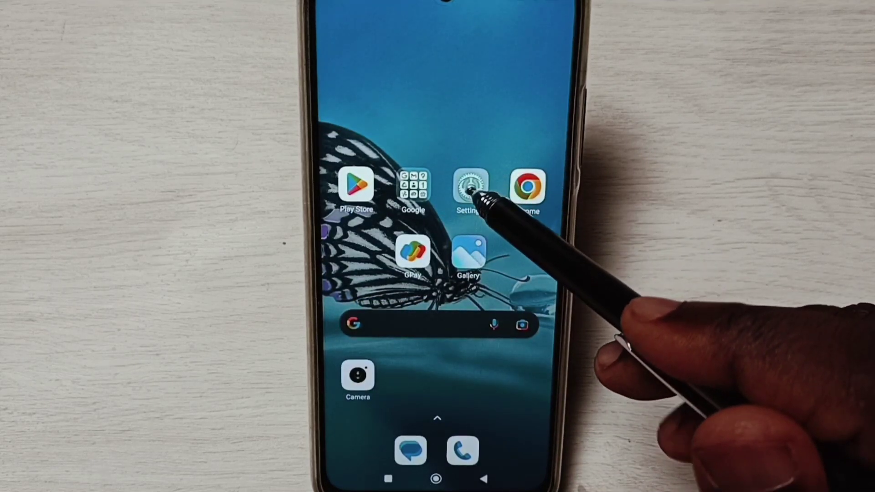
# Go from the home screen into Settings and its Apps section.
pyautogui.click(468, 189)
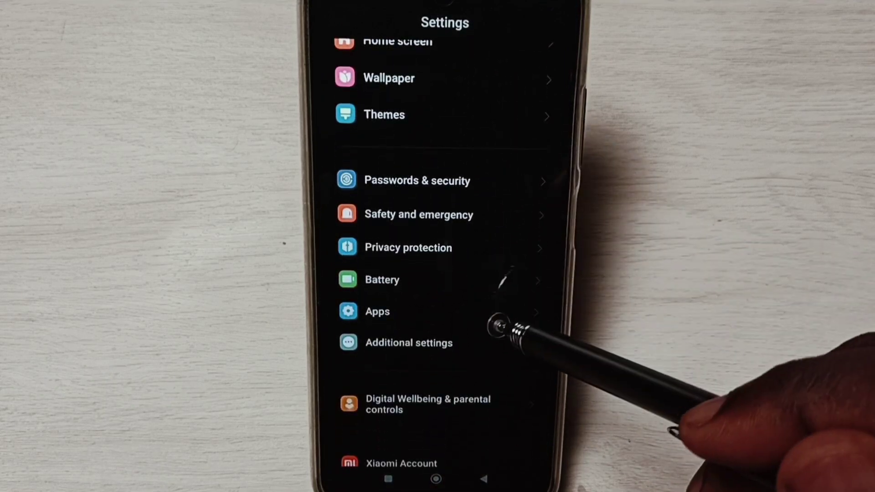
pyautogui.click(377, 312)
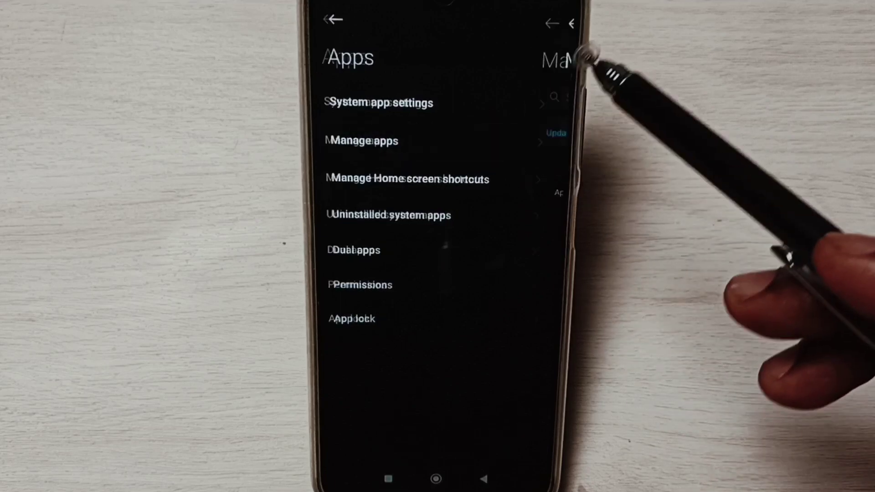
pyautogui.click(363, 141)
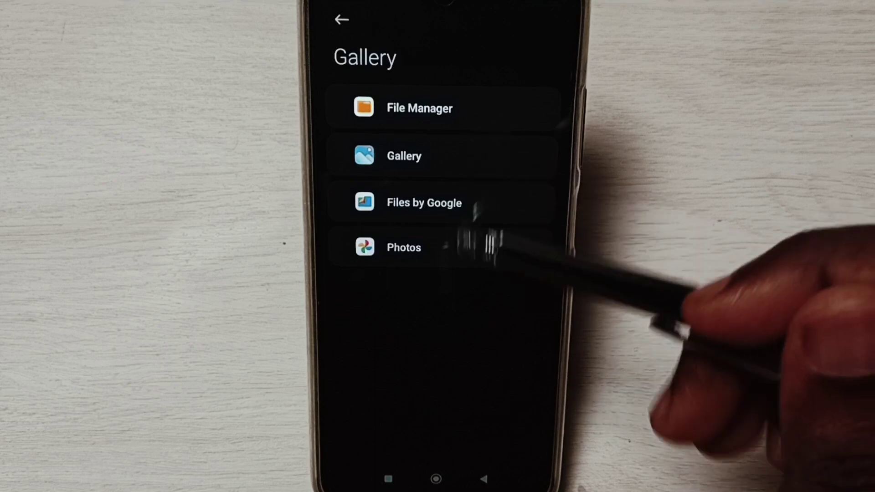
# Set Photos as the default Gallery app and return to the Default apps list.
pyautogui.click(403, 248)
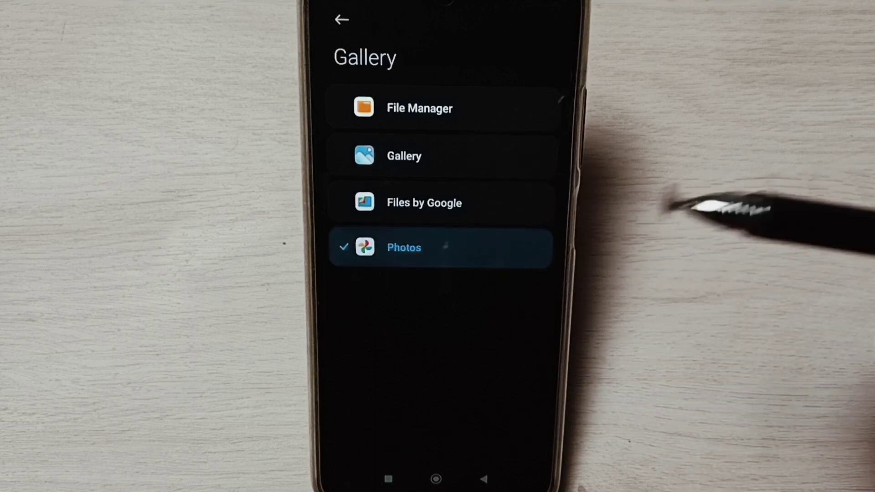
pyautogui.click(341, 20)
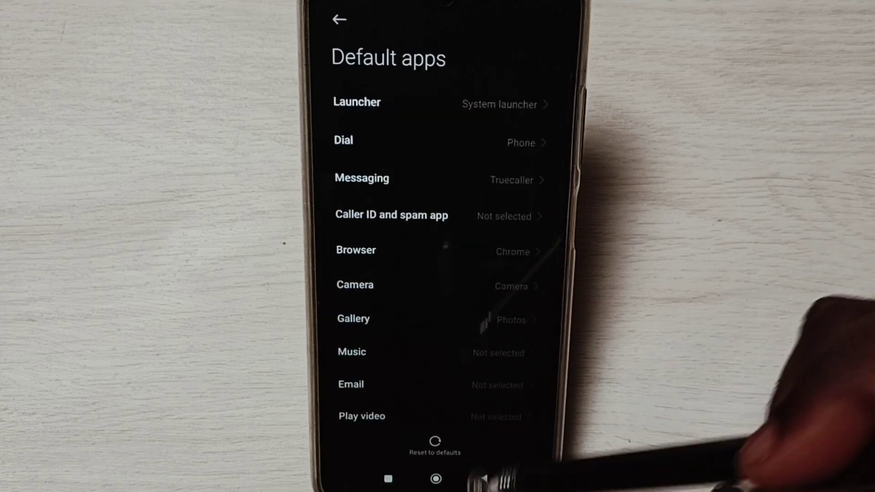